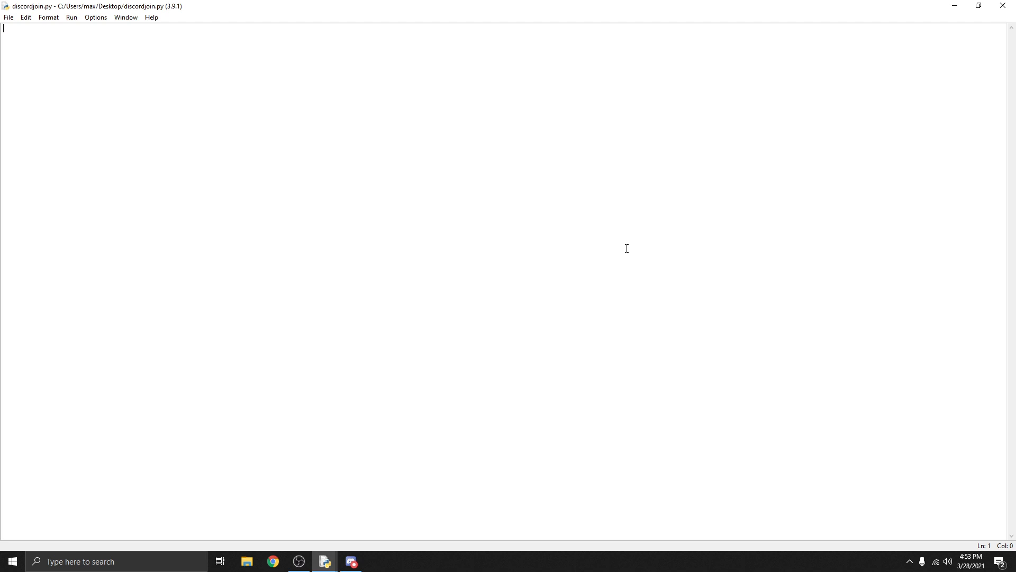
mouse_move(623, 247)
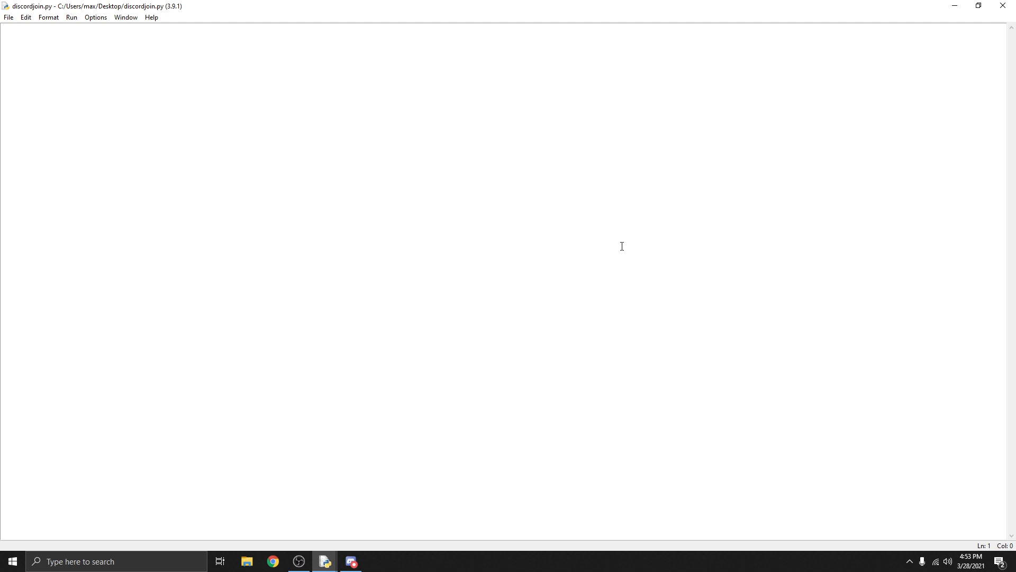
Step: Start discordjoin.py with 'import requests' and save the file
type("import r")
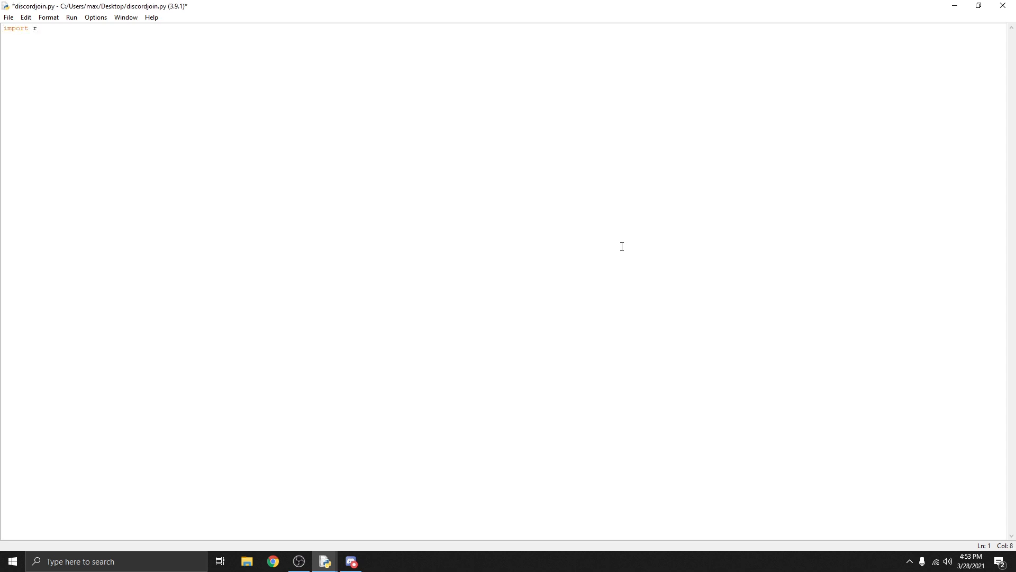
type("equests")
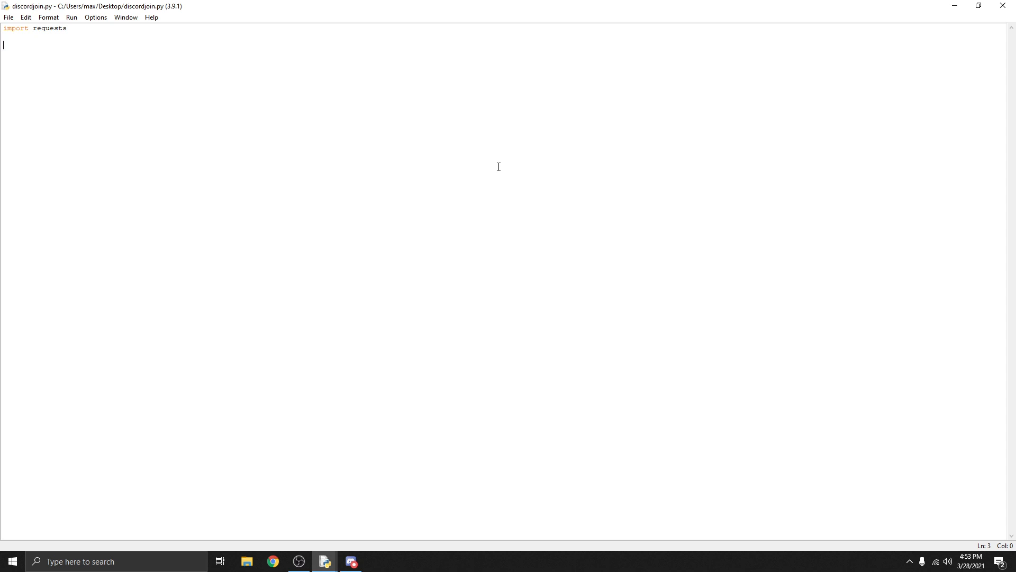
Step: Define join(token, server_invite) with header = {"authorization": token}
type("def join(")
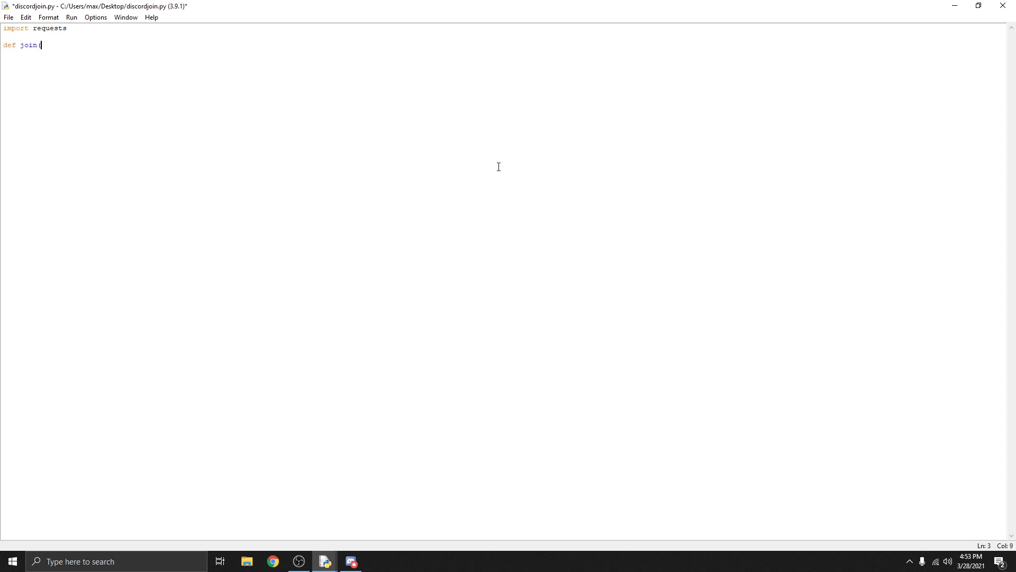
type("token, server_invite):")
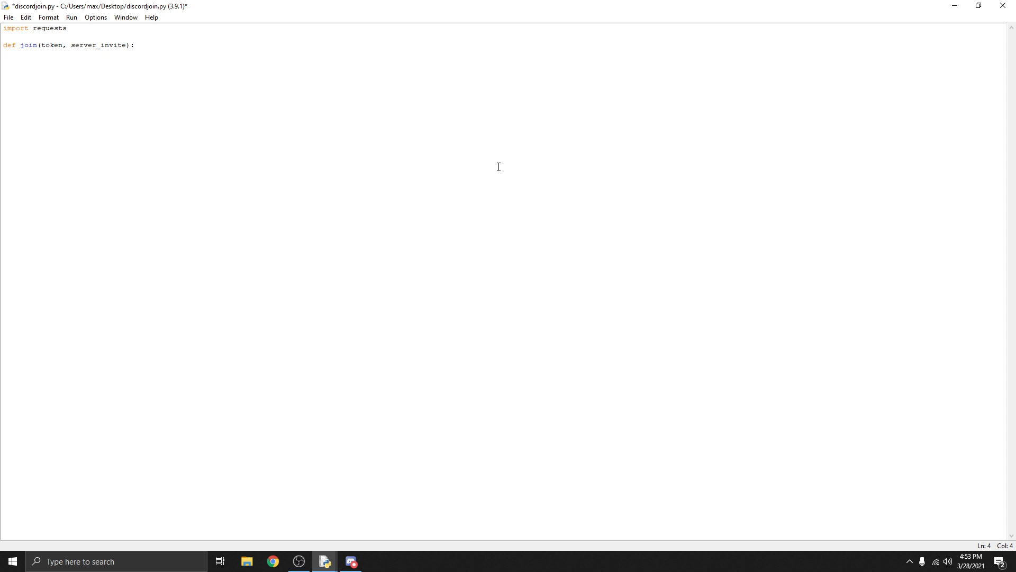
type("header =")
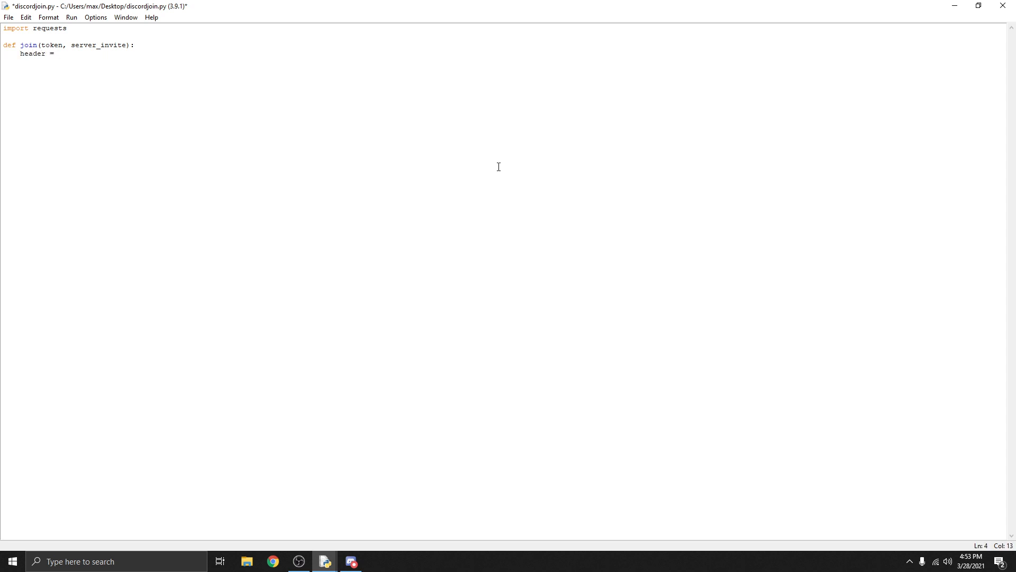
type("{")
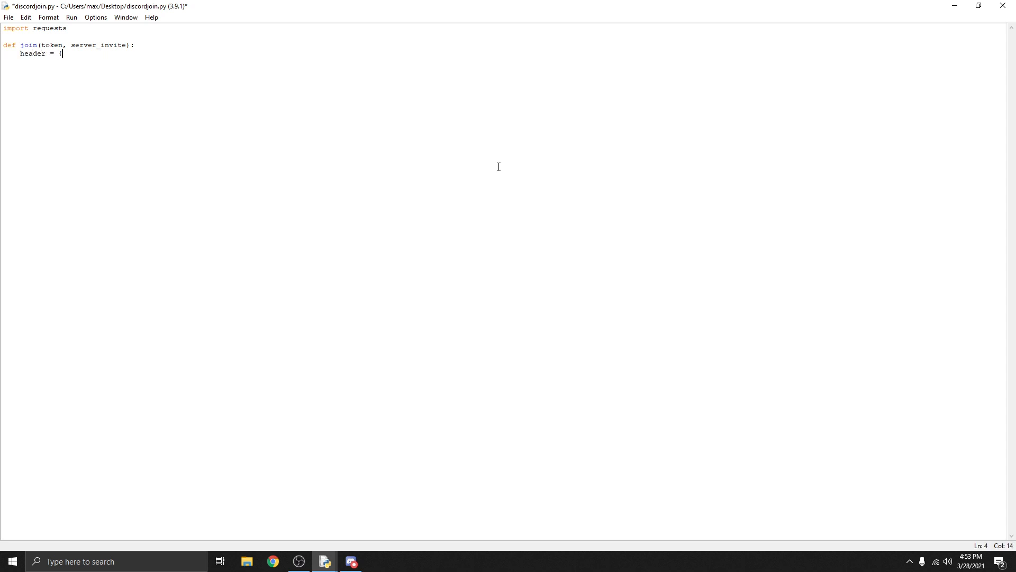
type("\"authori")
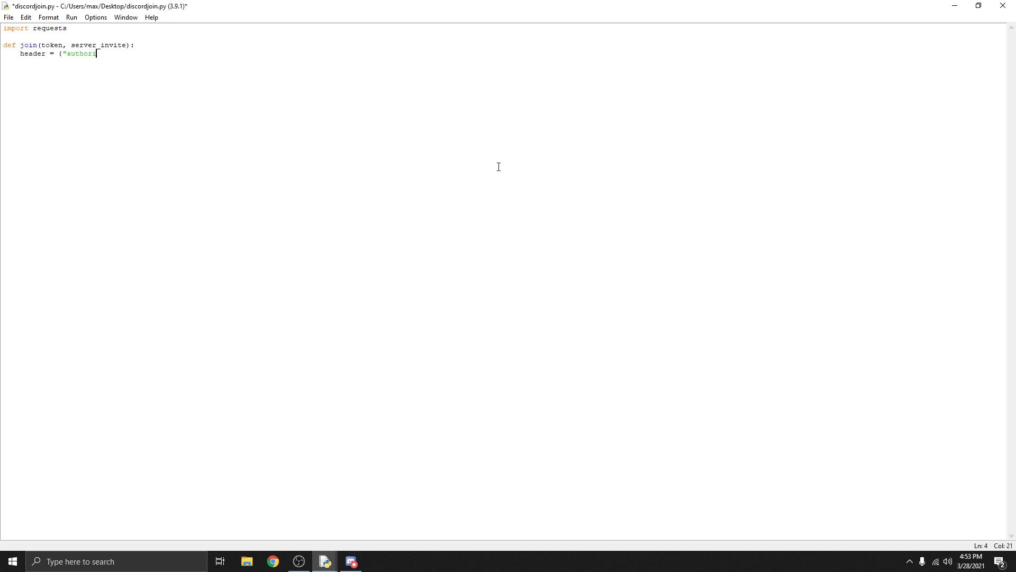
type("ization\": token")
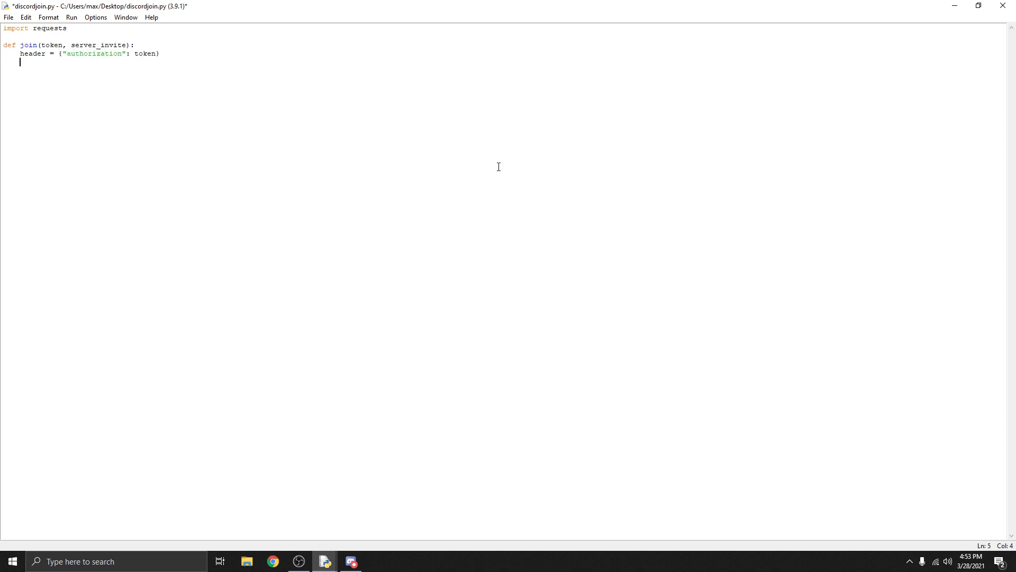
Step: Add requests.post to the api/v9 invites URL formatted with server_invite, passing headers=header
type("requests.post(")
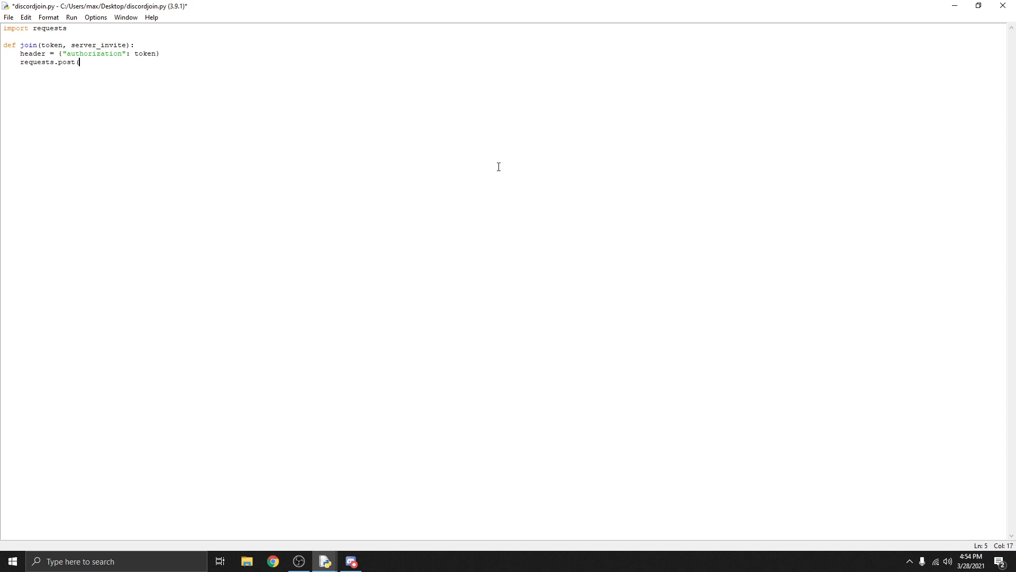
type("\"https://discord.com")
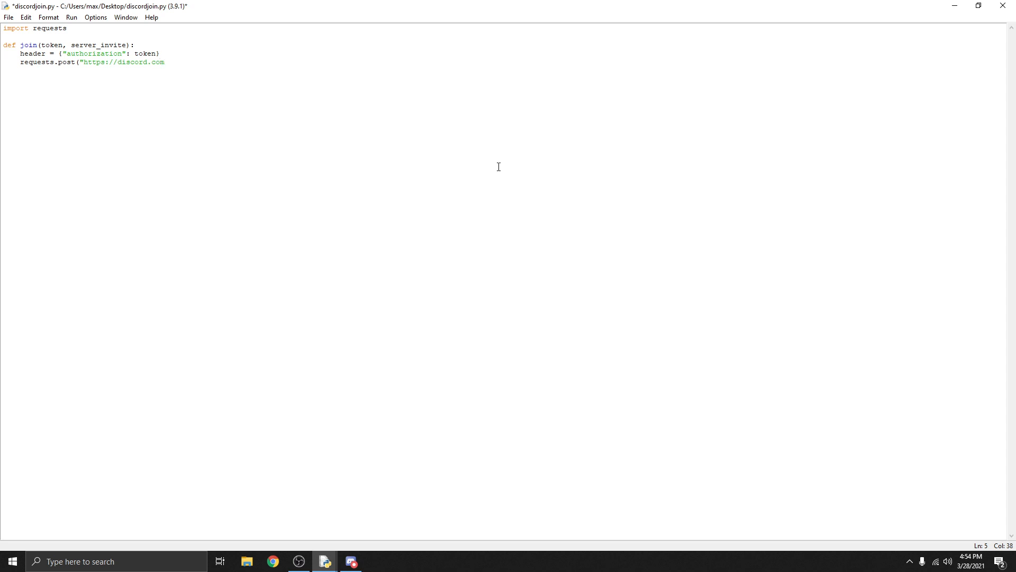
type("/api/v9")
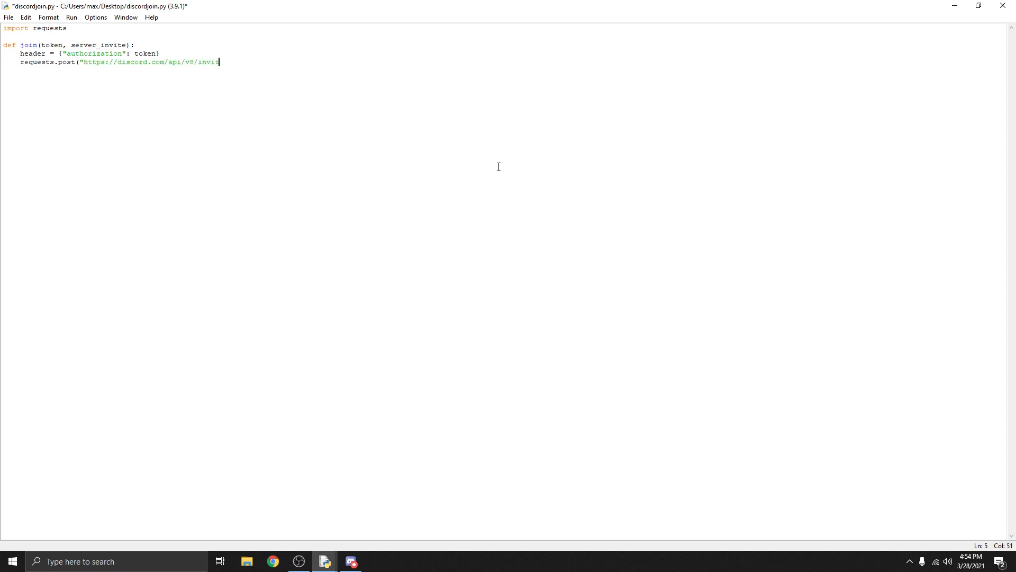
type("es/{}\".")
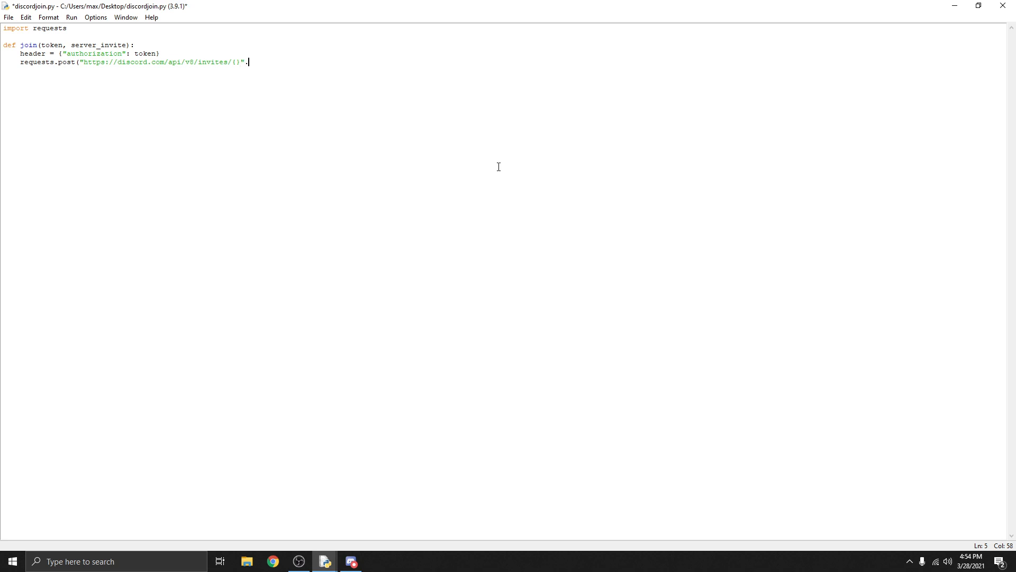
type("format(server_inv")
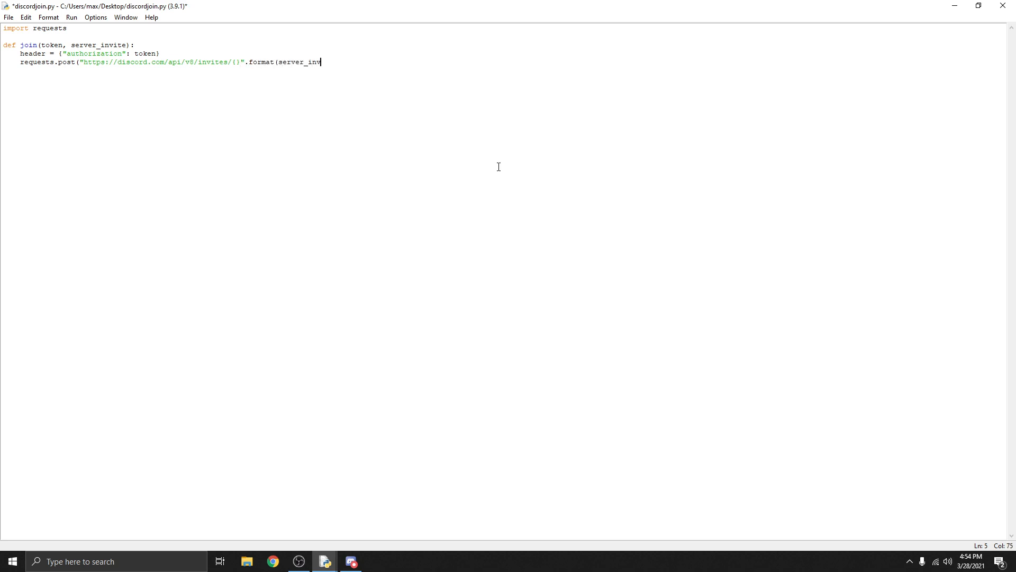
type("ite))")
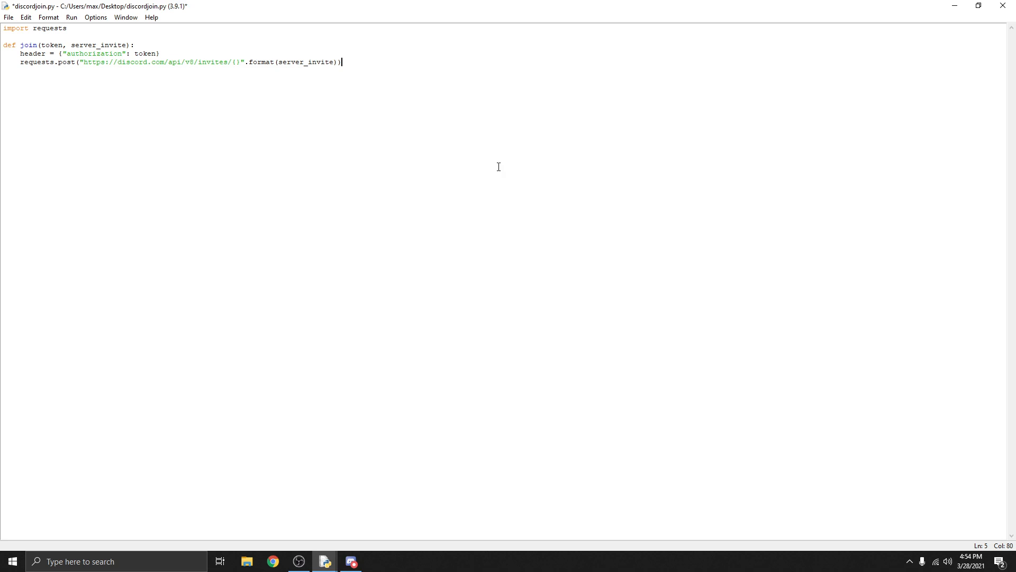
left_click(301, 62)
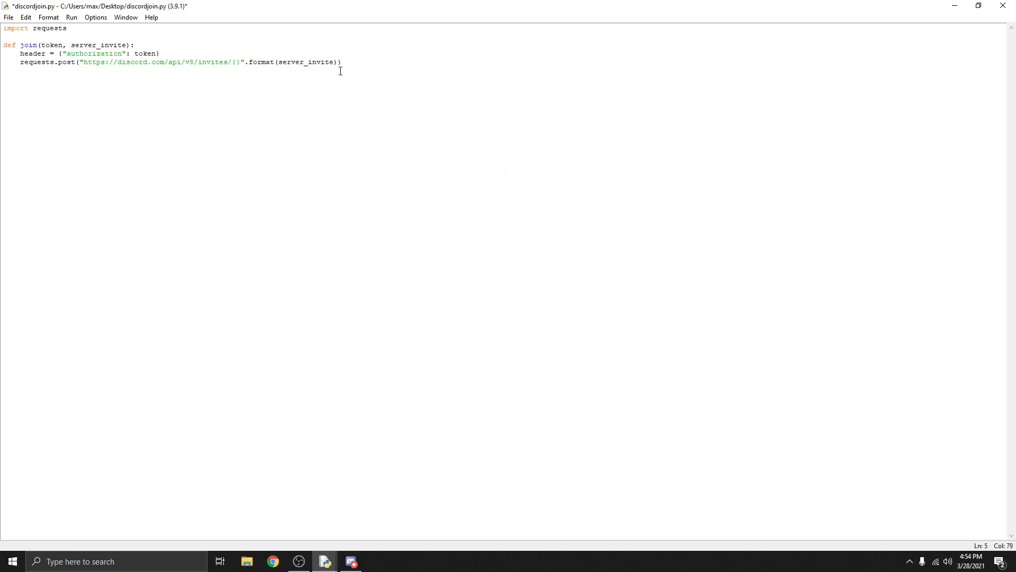
type(", headers=header")
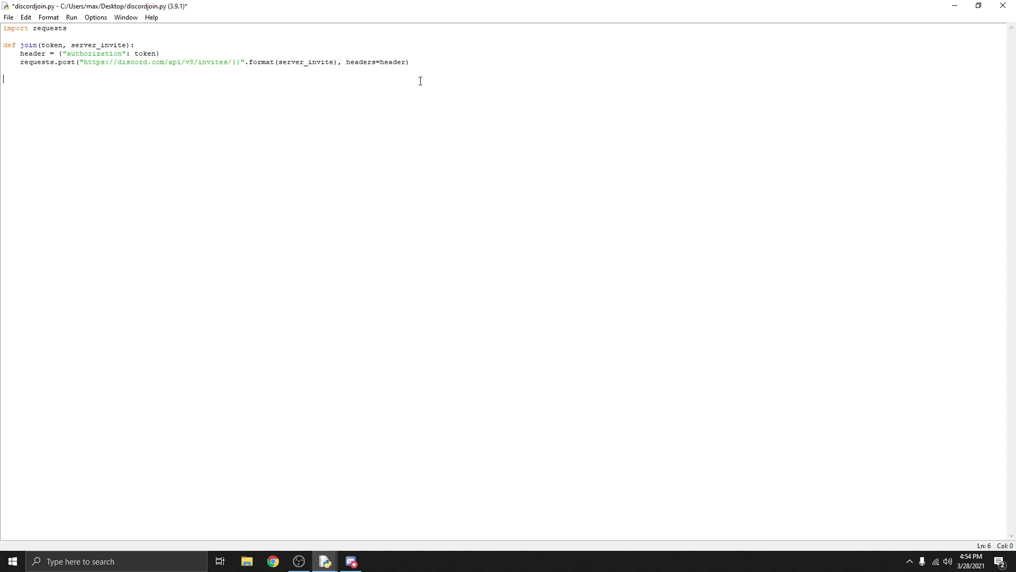
Step: Copy the Maxy server's invite link from Discord and return to IDLE
left_click(351, 562)
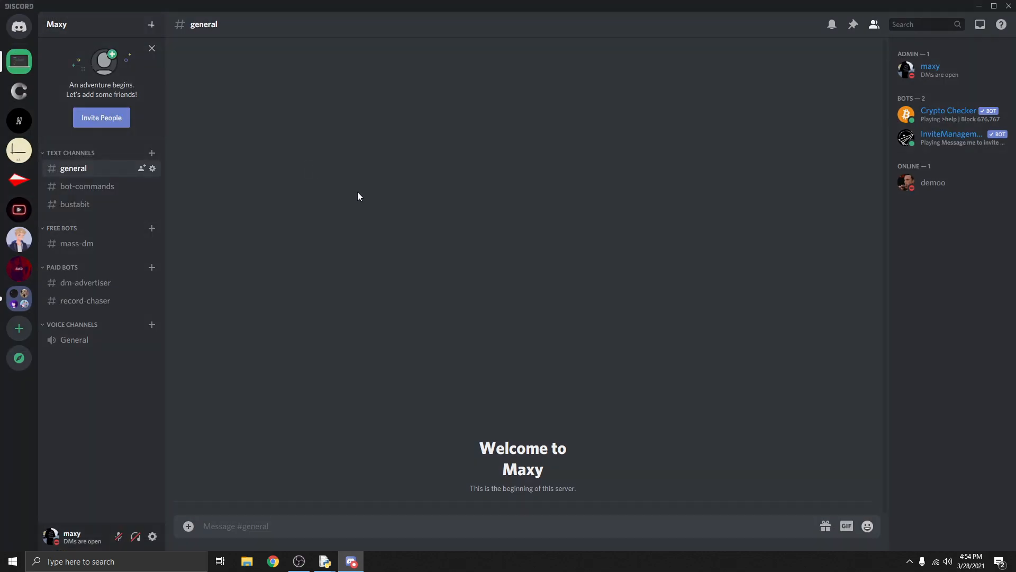
left_click(101, 118)
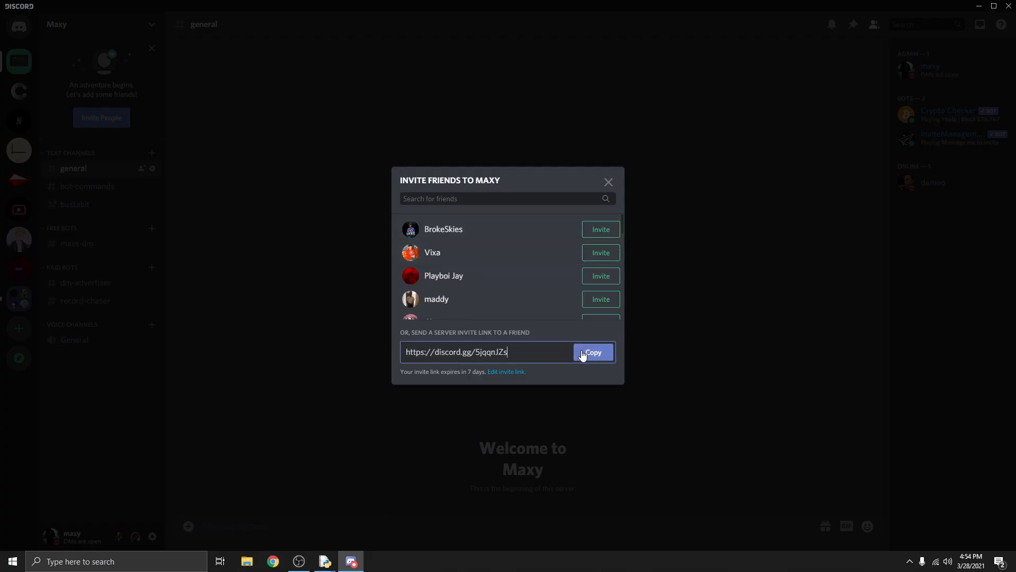
left_click(609, 182)
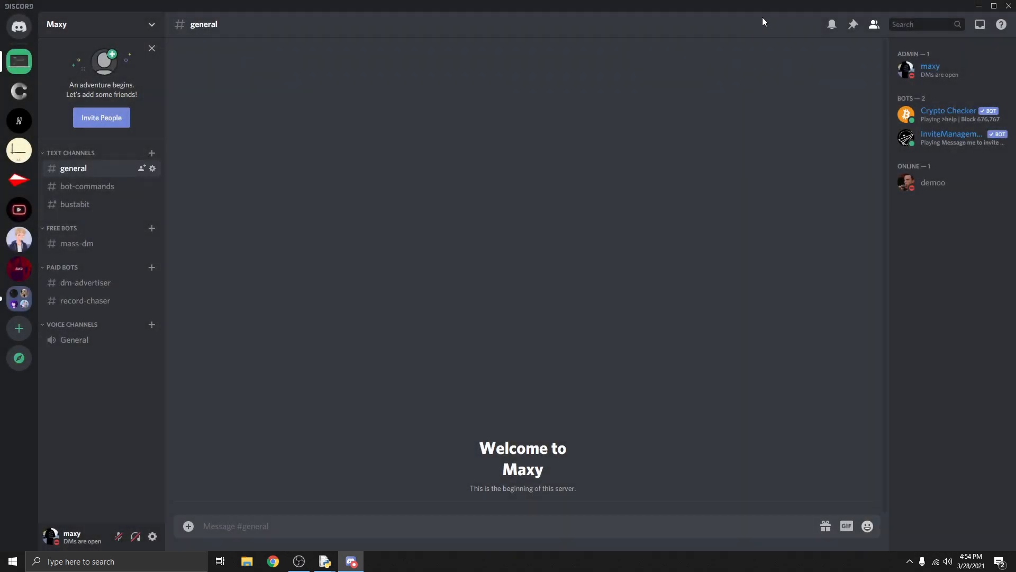
left_click(325, 561)
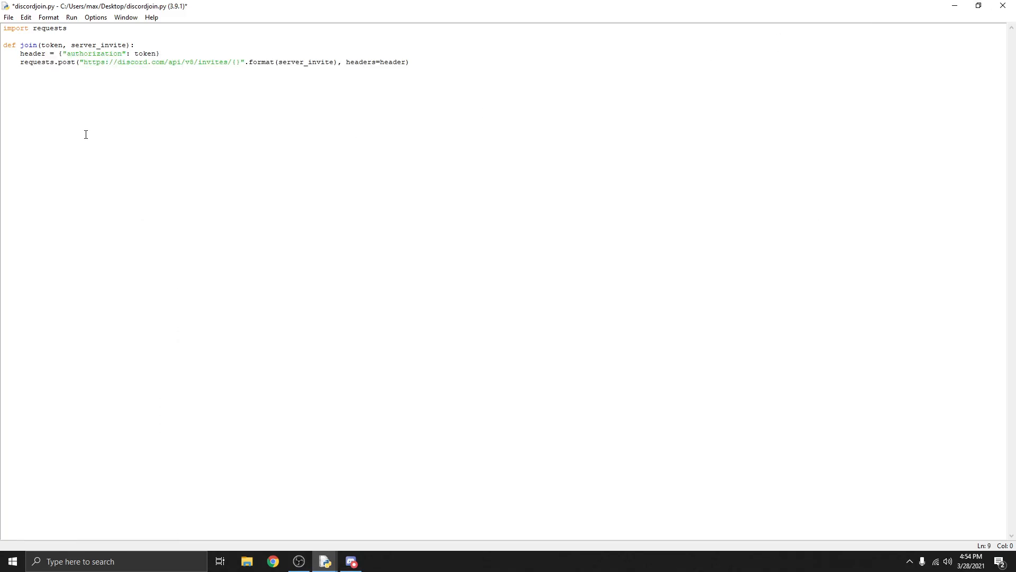
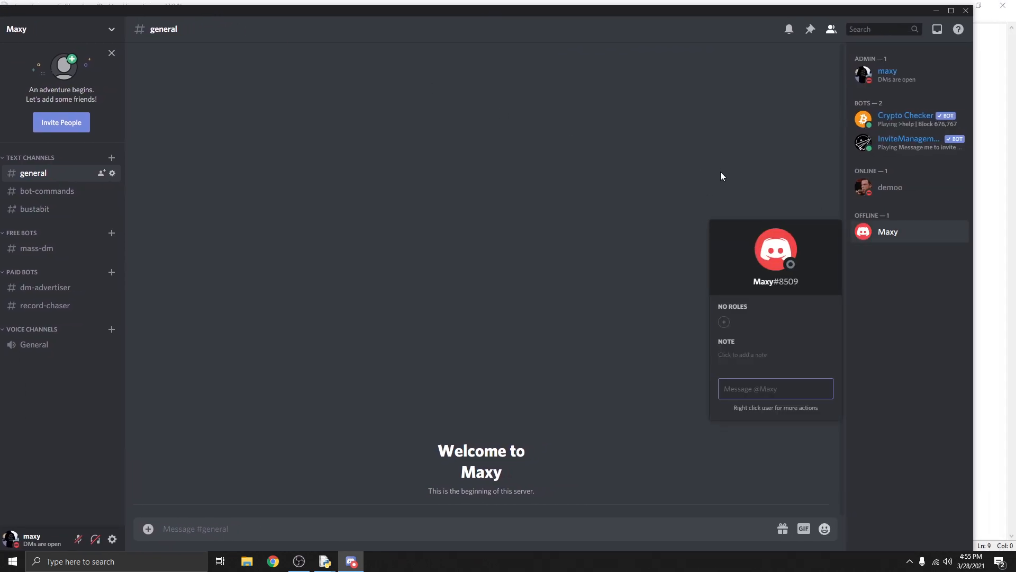
Step: Call join with the account token and the discord.gg/5jqqnJZs invite link
left_click(325, 561)
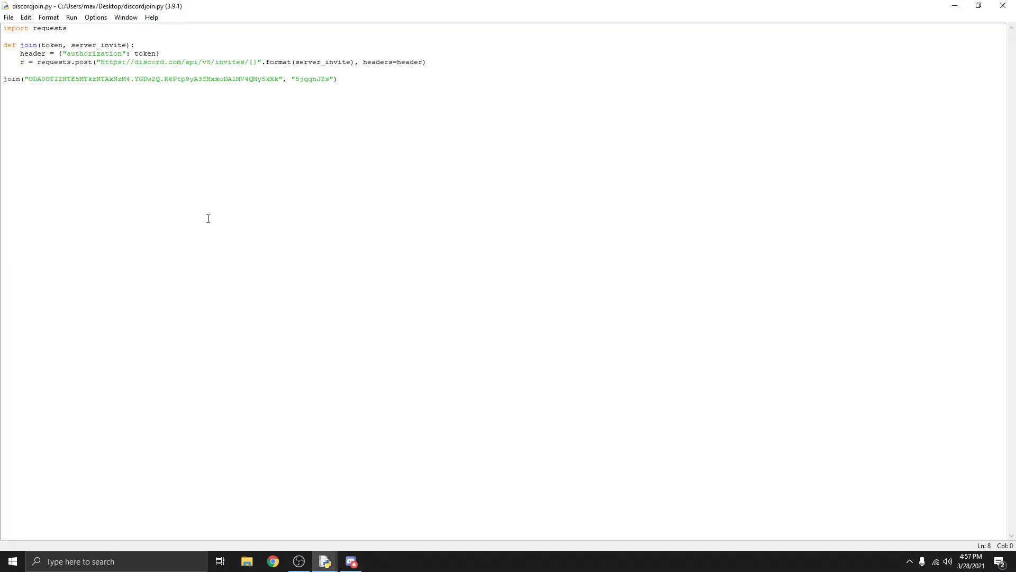